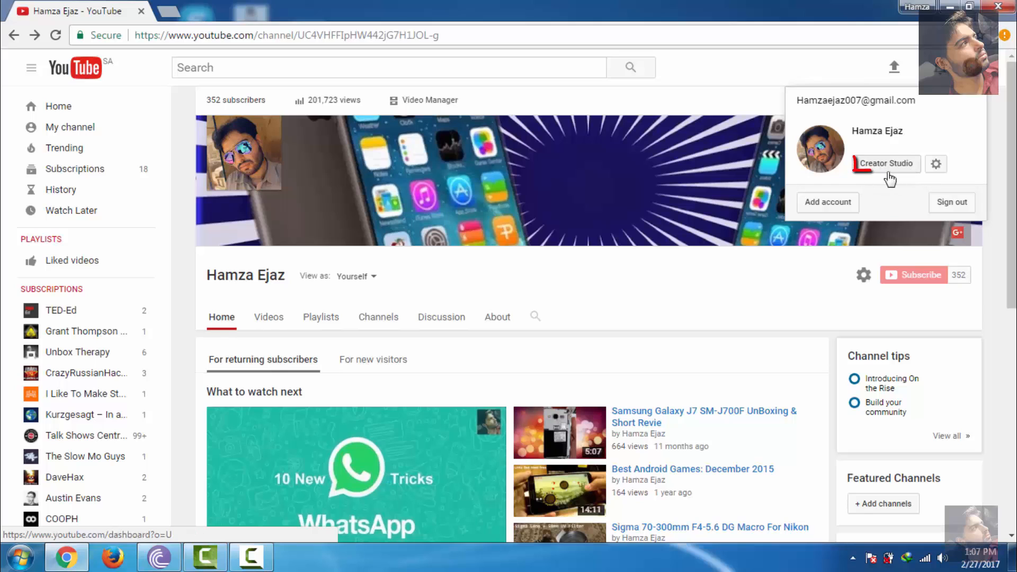
# Open the channel's Creator Studio dashboard from the account menu
pyautogui.click(885, 163)
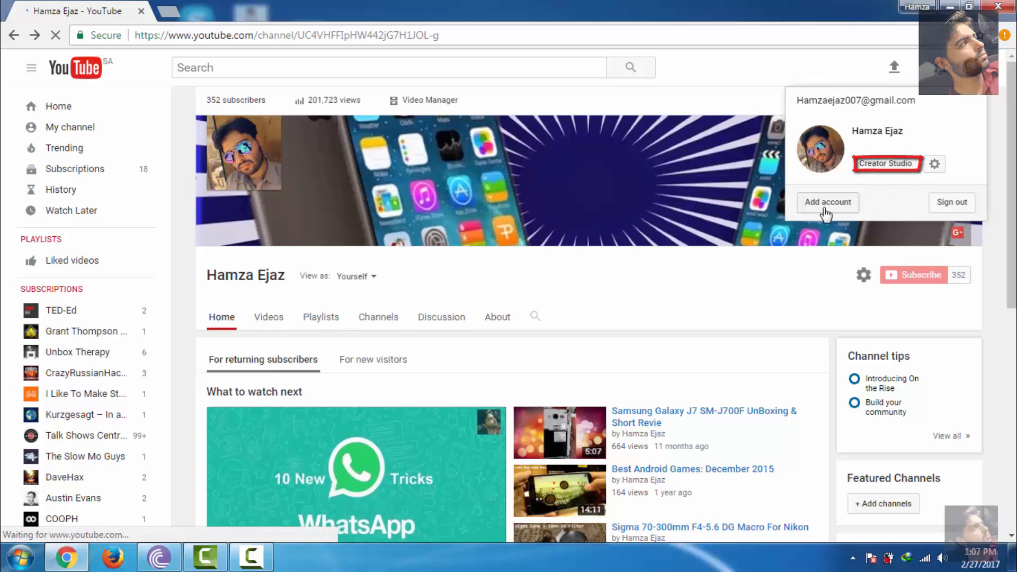
pyautogui.click(887, 163)
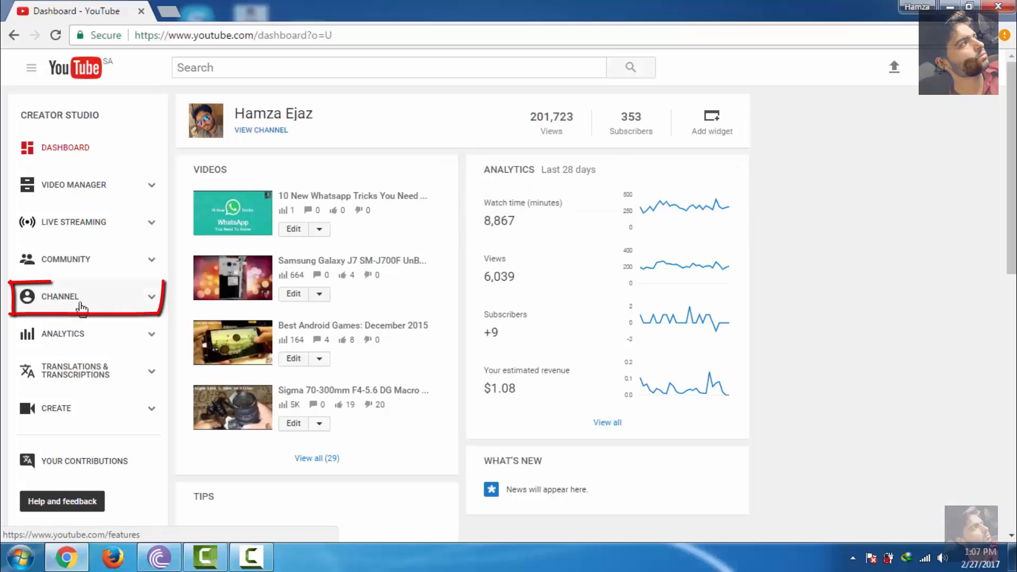
# Show the channel's Status and Features page with Monetization marked Disabled
pyautogui.click(60, 296)
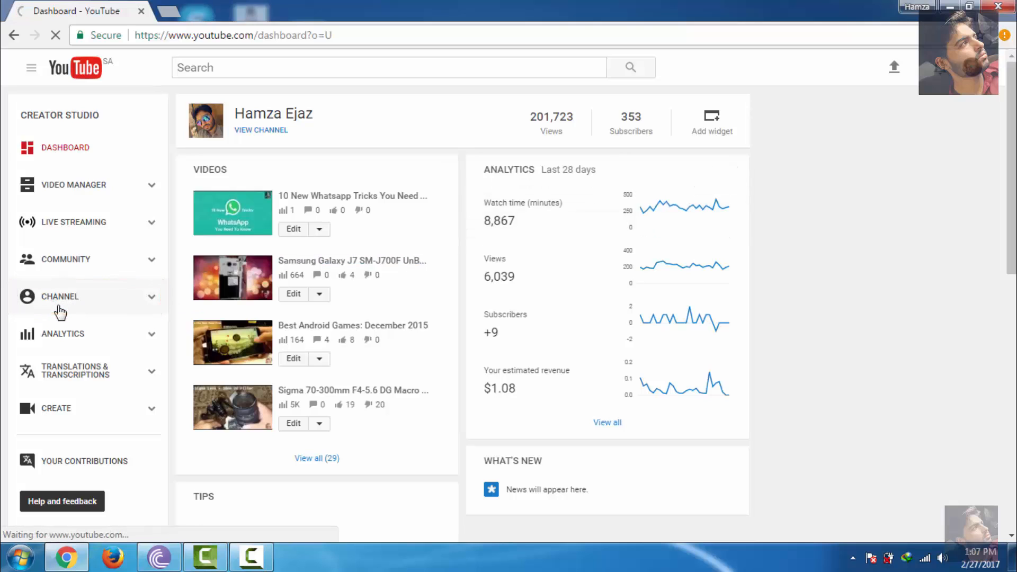
pyautogui.click(60, 296)
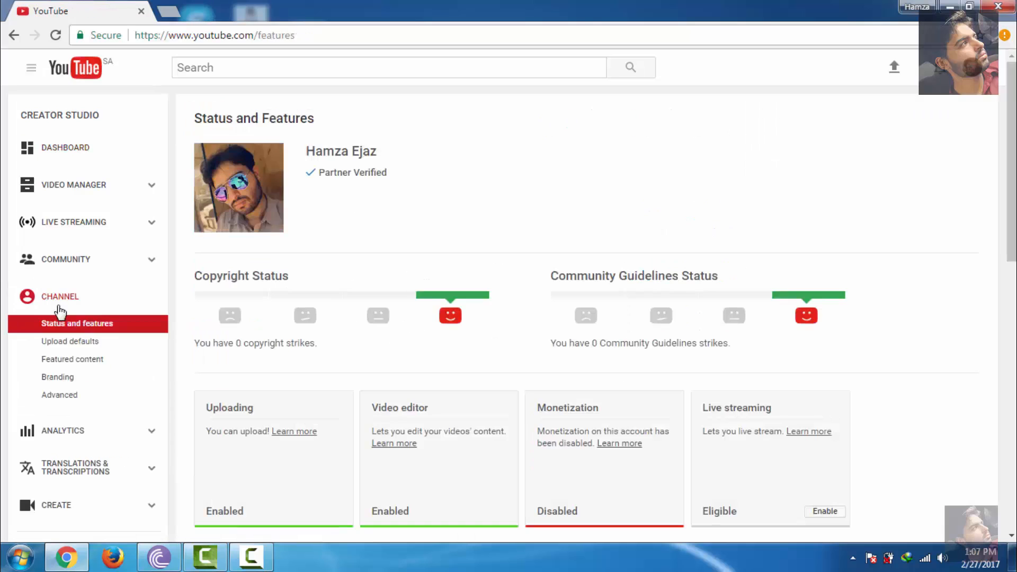
pyautogui.scroll(-3)
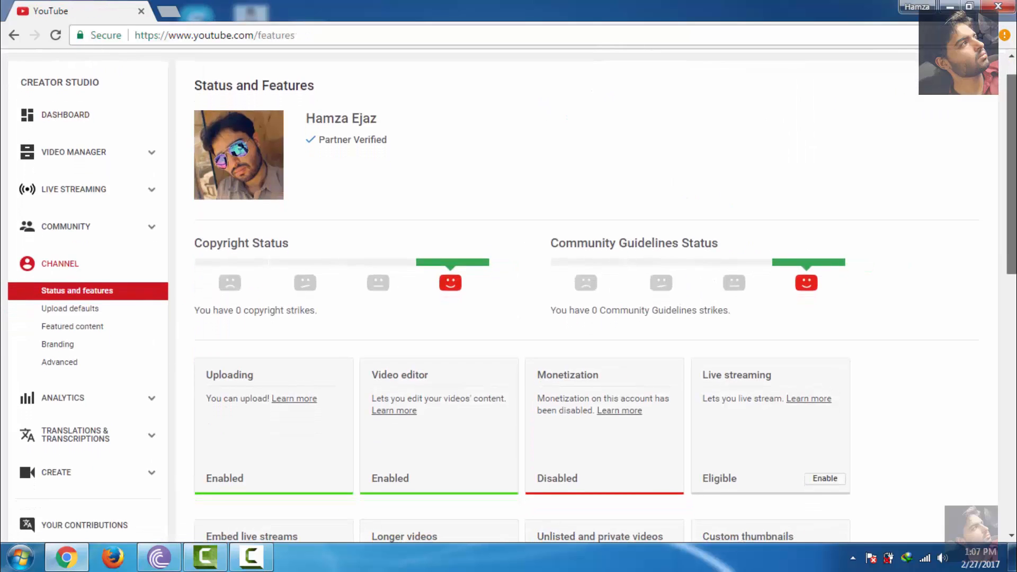
pyautogui.scroll(-3)
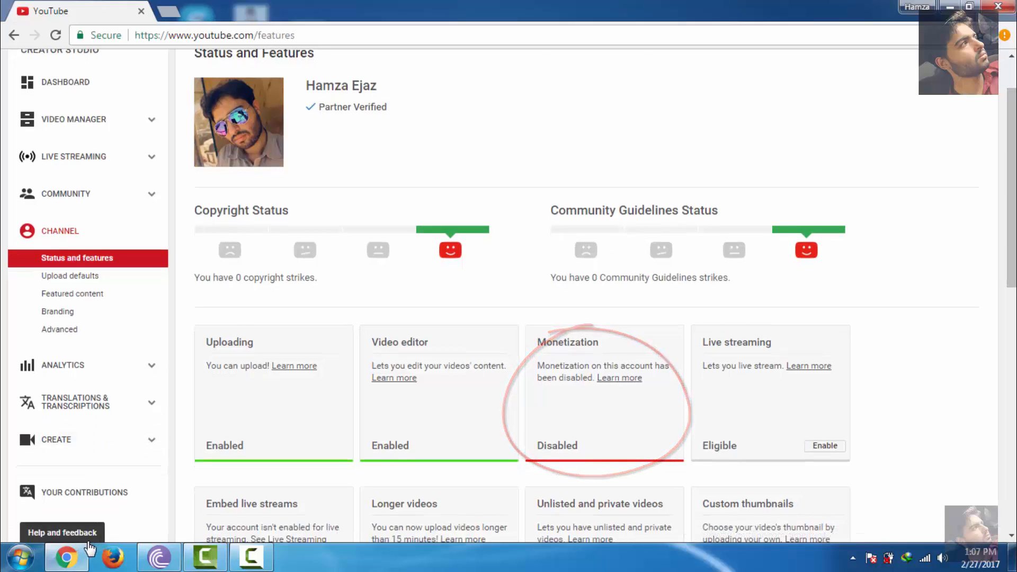
# Start an empty Send feedback form from Help and feedback, including a page screenshot
pyautogui.click(61, 533)
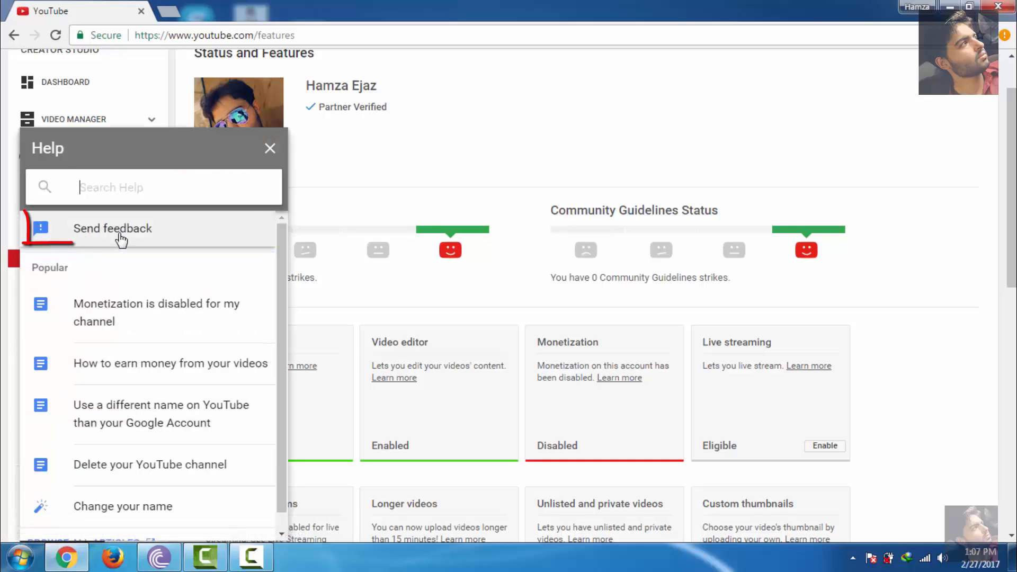
pyautogui.click(270, 148)
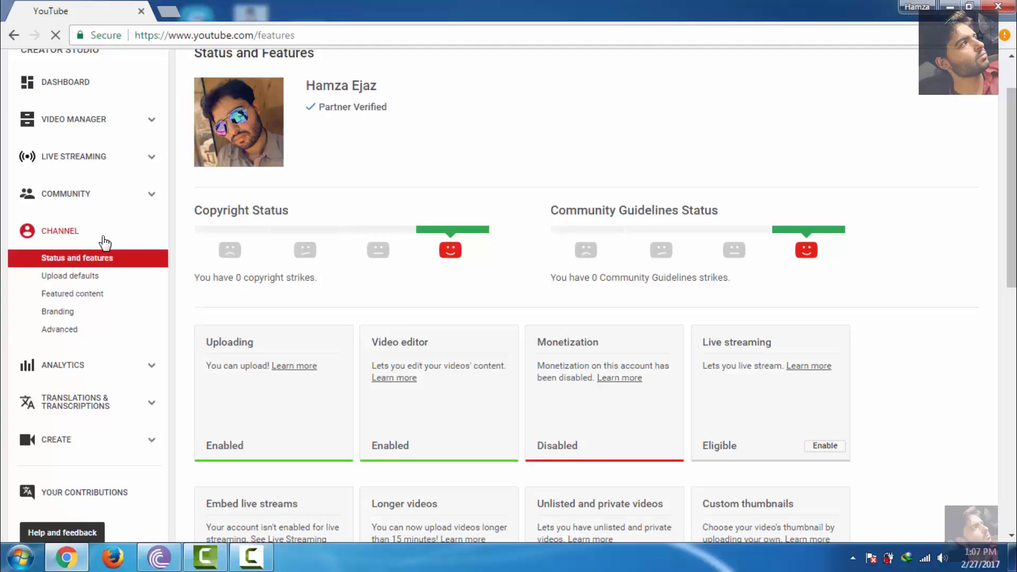
pyautogui.click(61, 532)
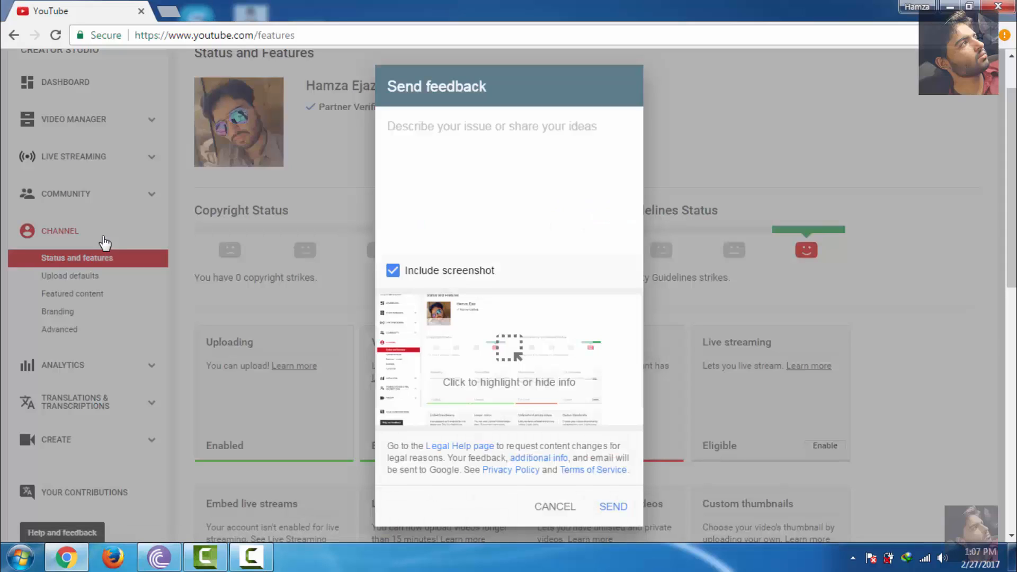
# Write the 'Dear Youtube,' message asking to re-enable monetization, closing line on its own line
pyautogui.write('Dear Youtube,')
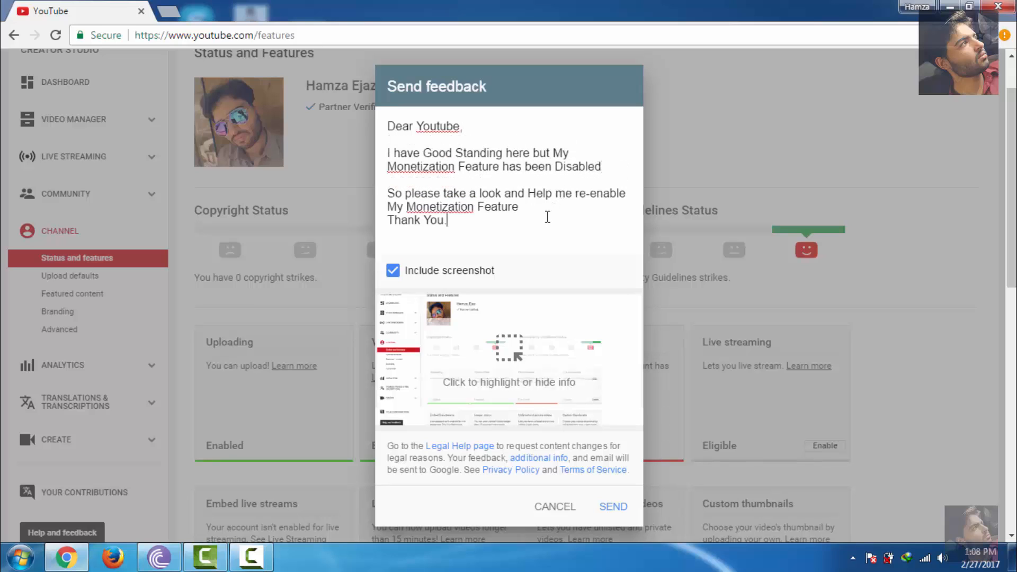
pyautogui.press('Enter')
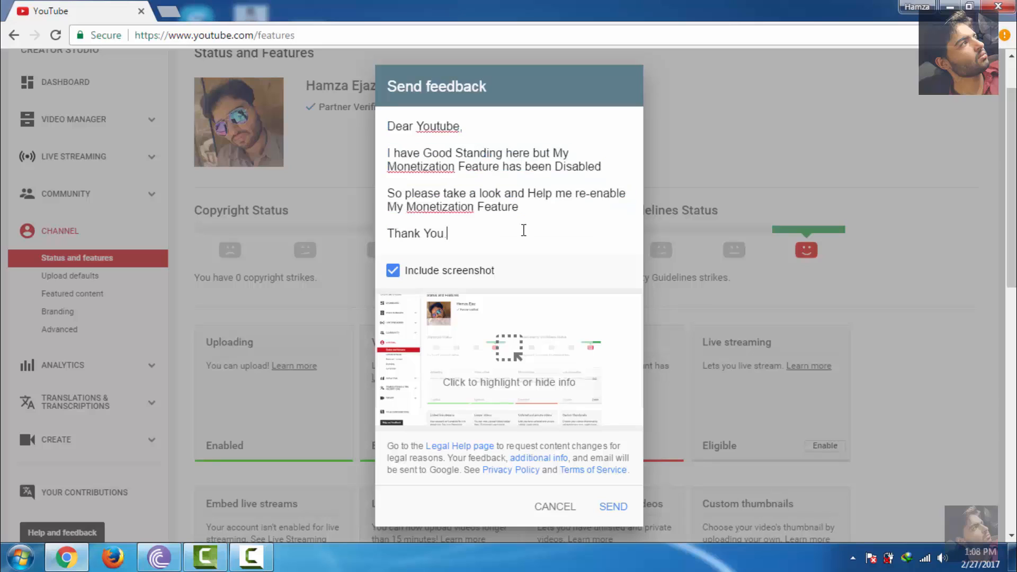
pyautogui.moveTo(525, 234)
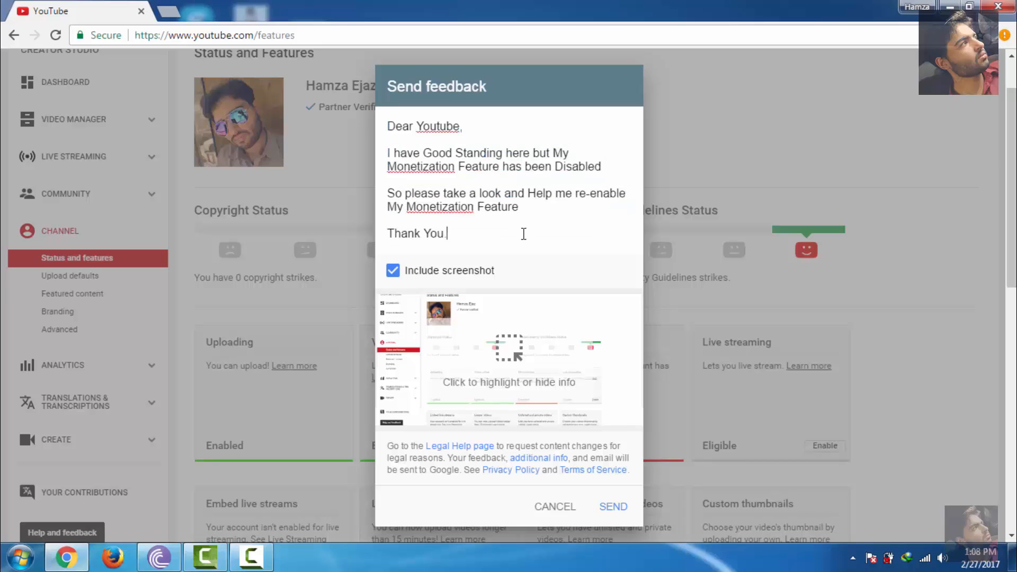
pyautogui.click(509, 357)
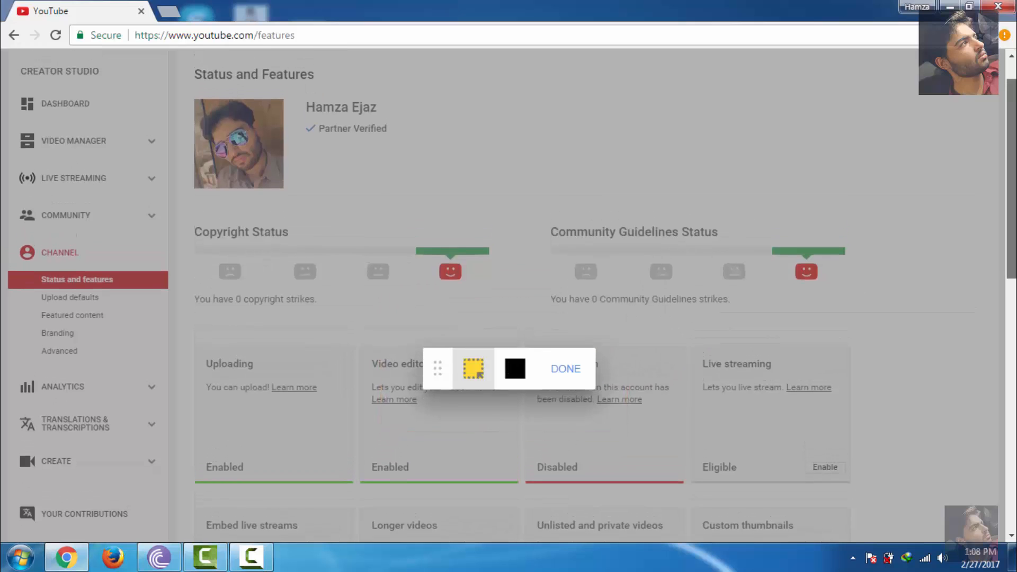
# Highlight the page title, strike statuses and Monetization card on the screenshot
pyautogui.scroll(-3)
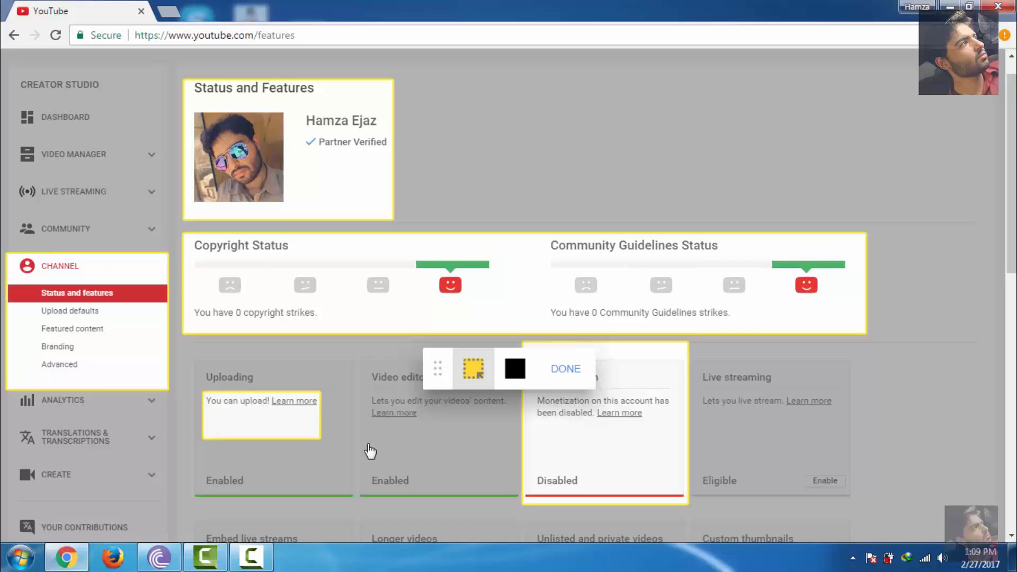
pyautogui.click(564, 369)
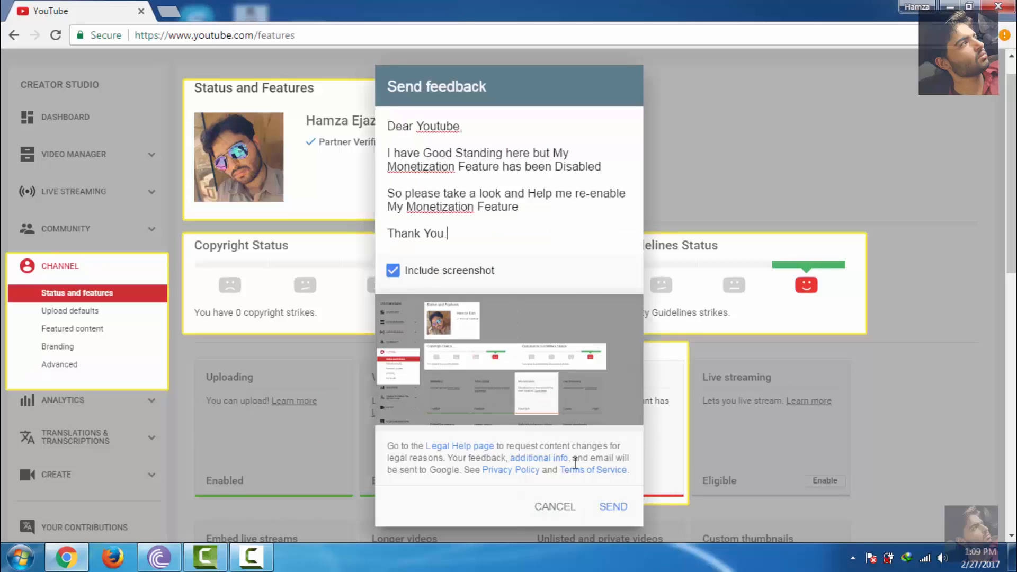
pyautogui.moveTo(612, 506)
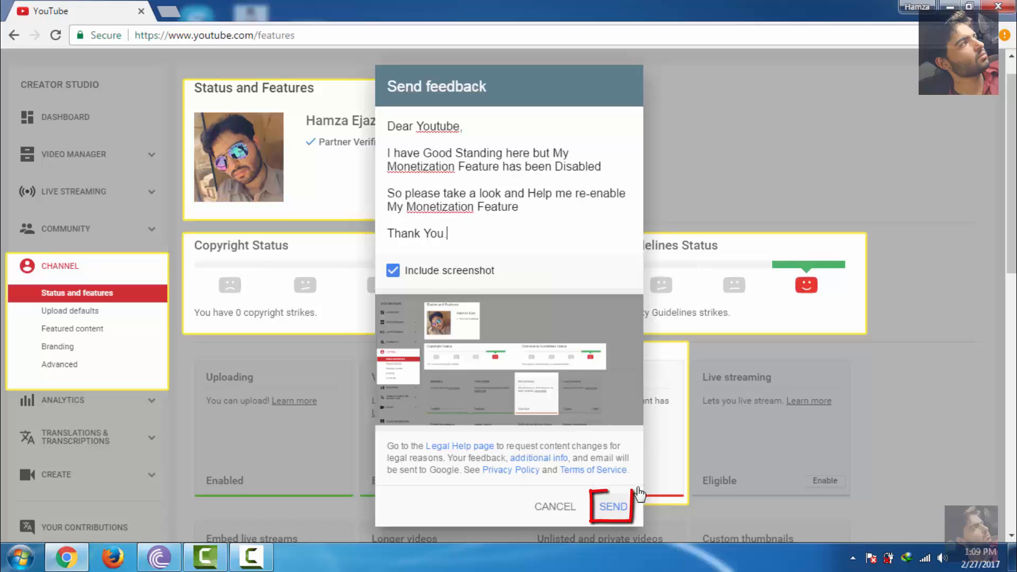
# Send the feedback request and get the thank-you confirmation
pyautogui.click(612, 506)
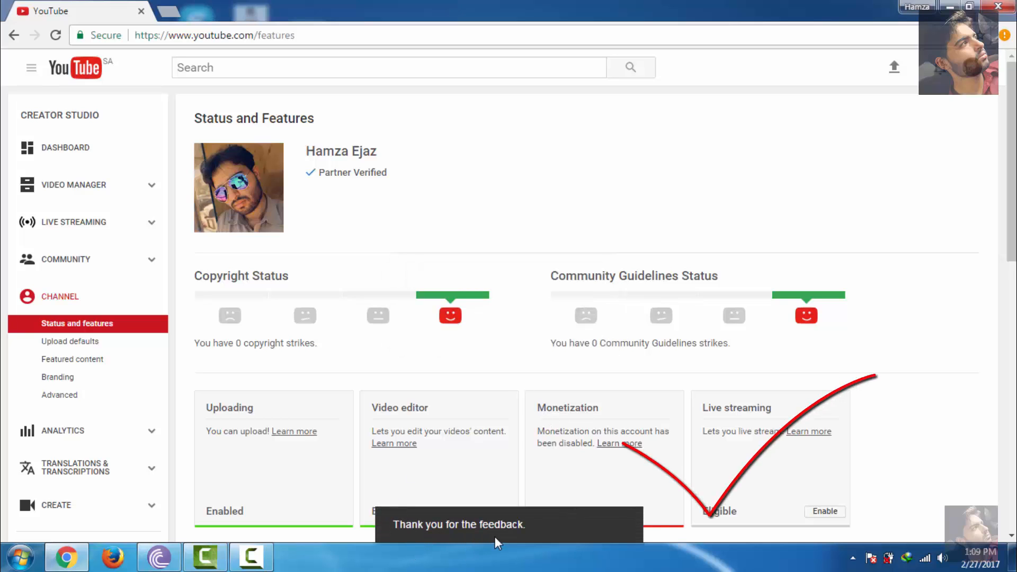
pyautogui.scroll(-3)
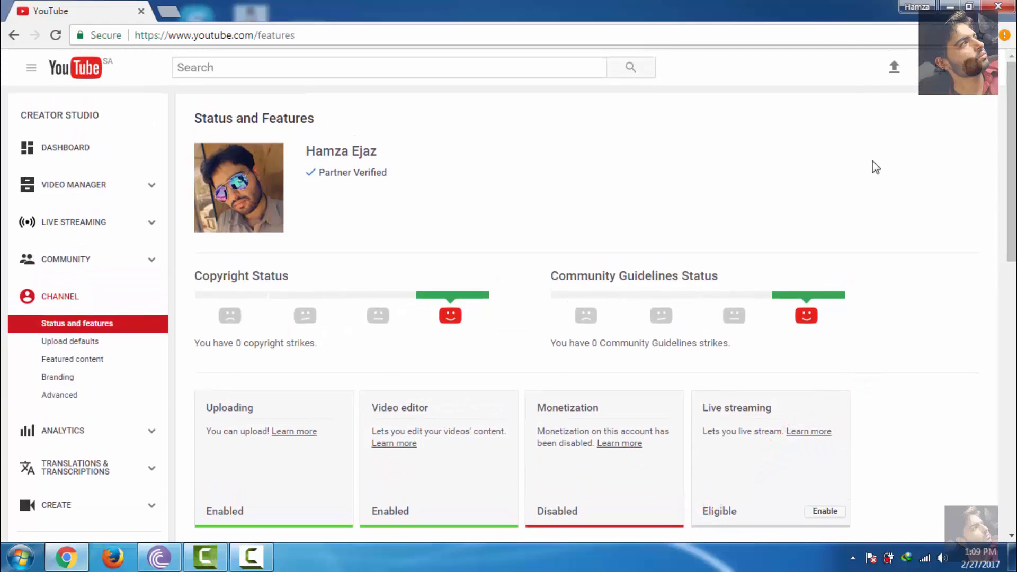
pyautogui.moveTo(736, 202)
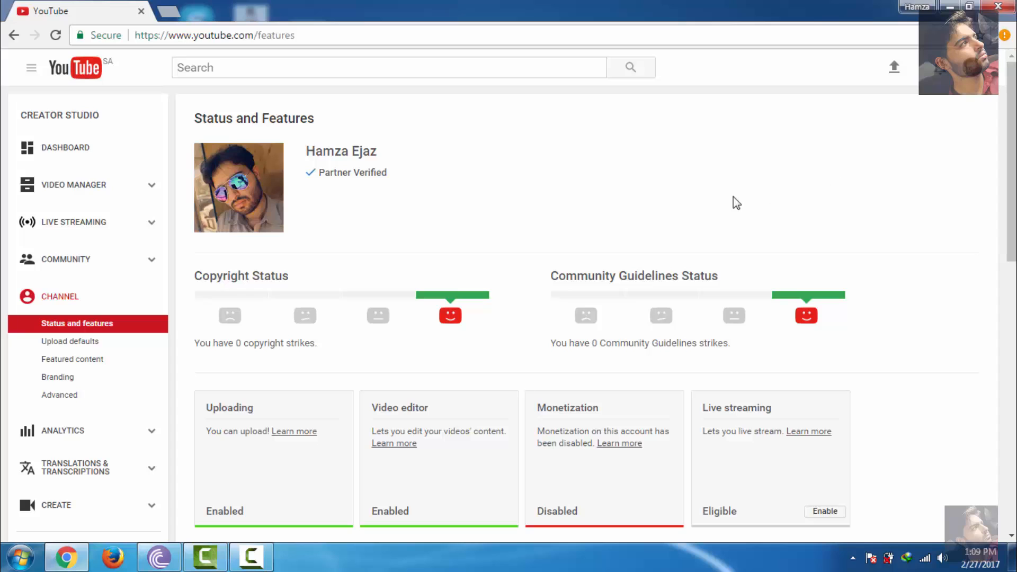
pyautogui.moveTo(433, 219)
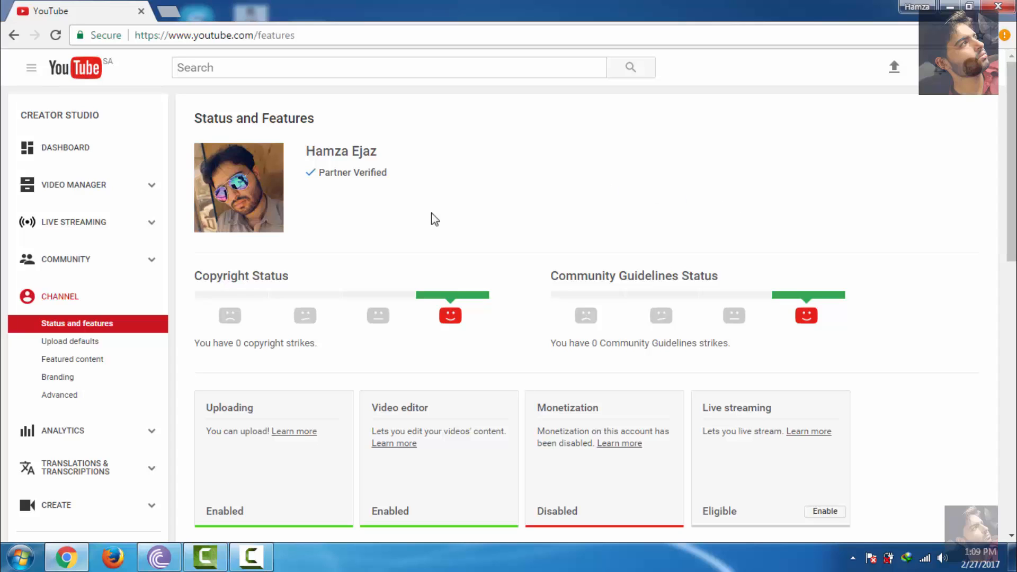
pyautogui.moveTo(655, 200)
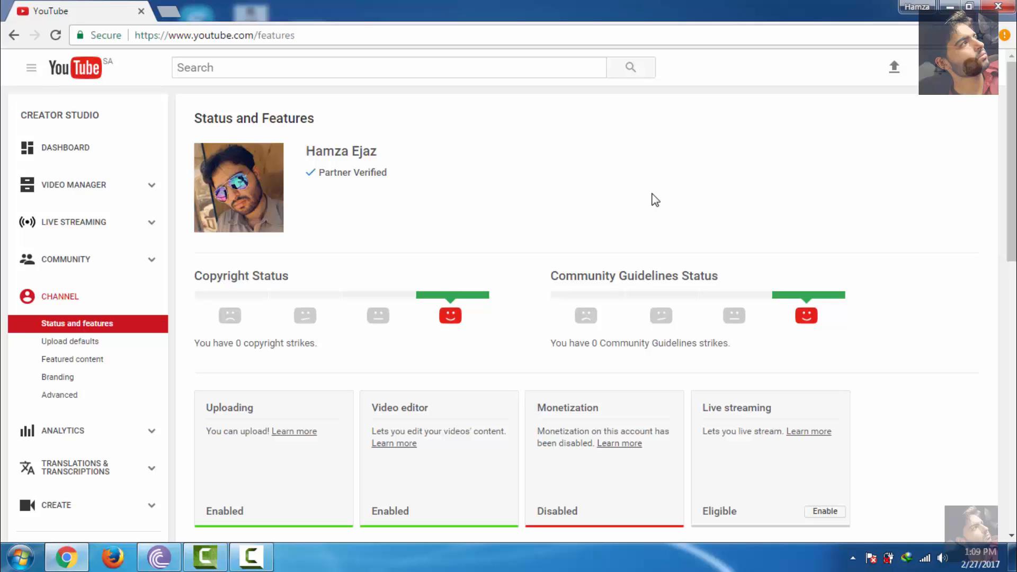
pyautogui.moveTo(1006, 246)
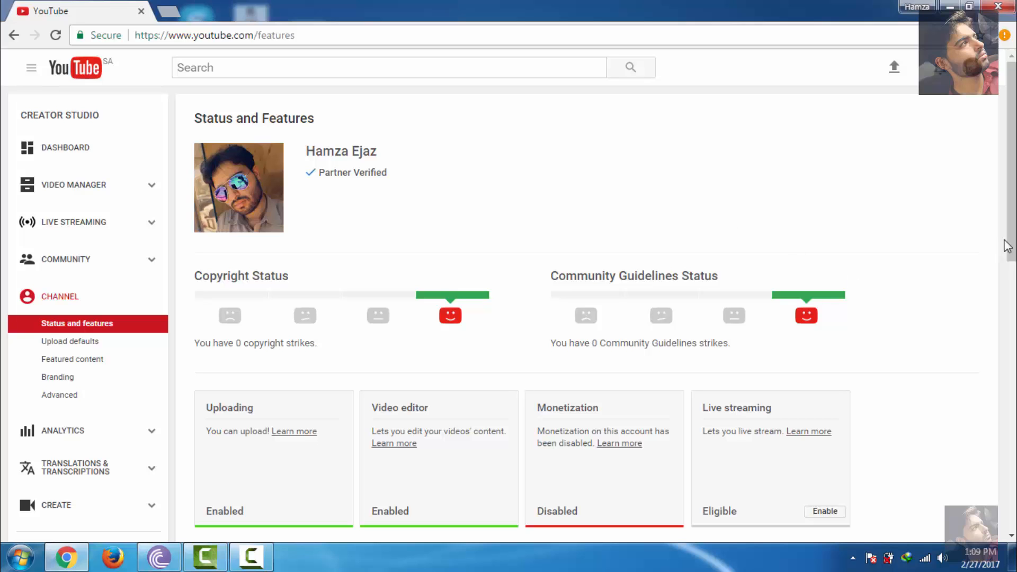
pyautogui.scroll(-3)
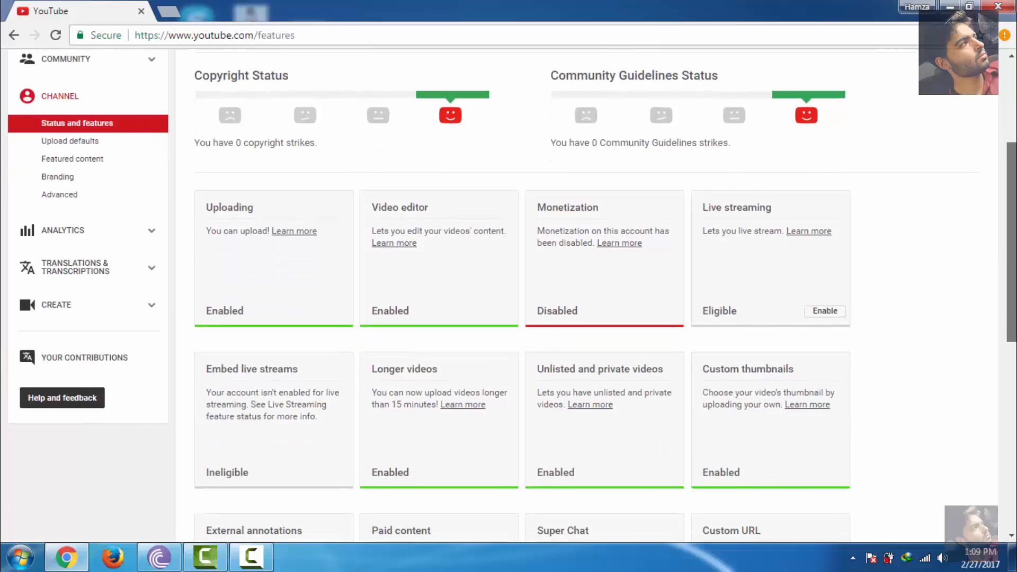